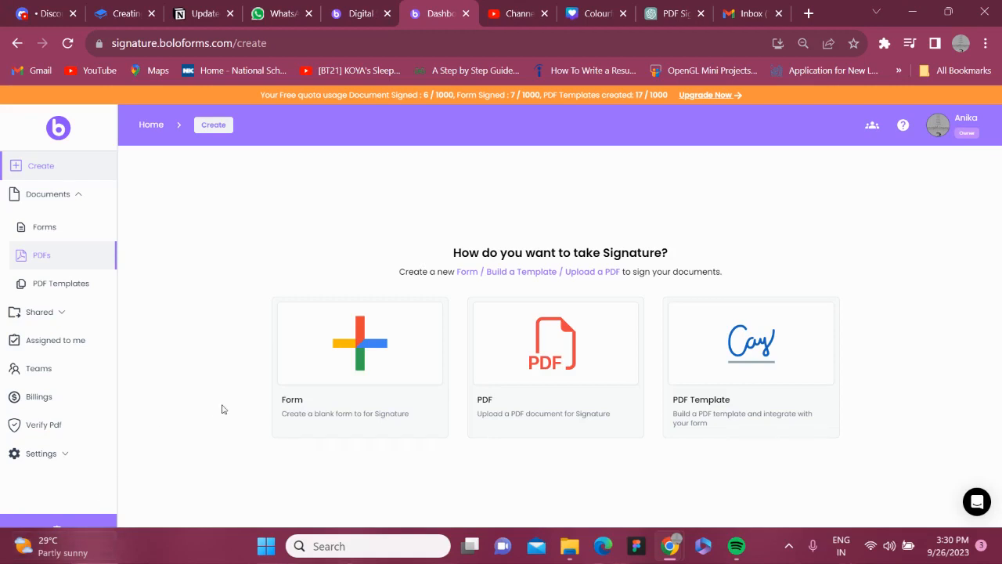
mouse_move(369, 360)
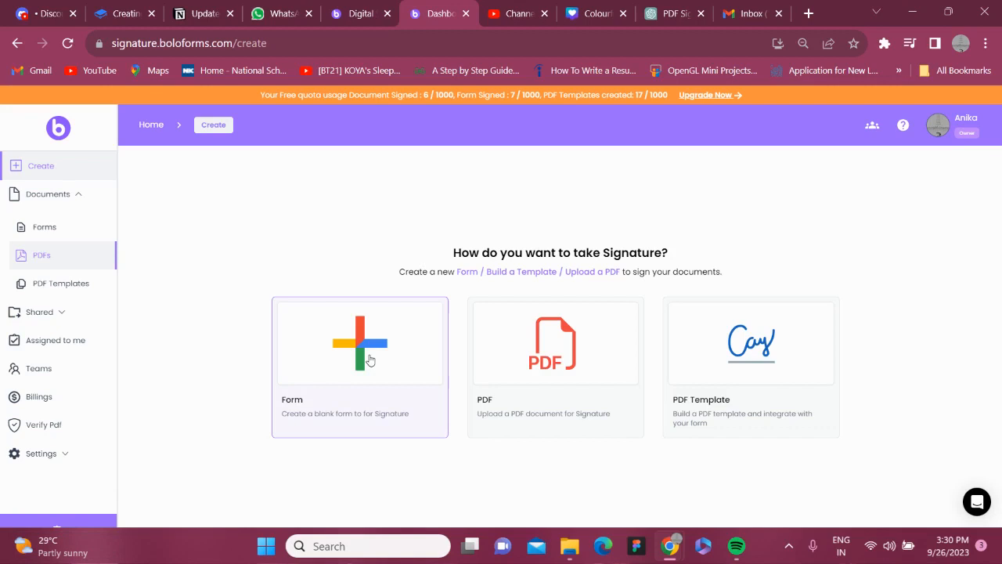
mouse_move(617, 346)
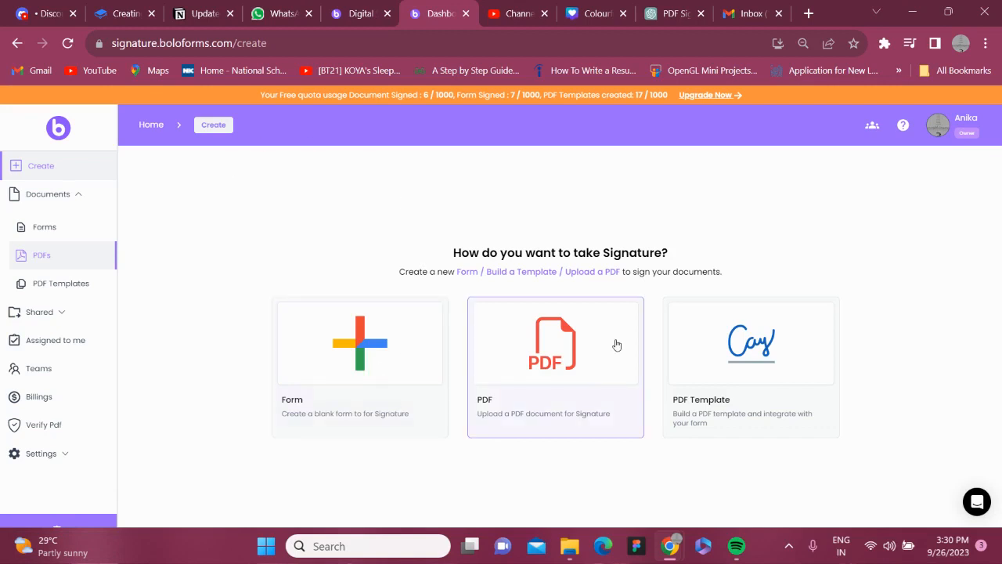
Create a blank form, add two more questions, and make the third question a Signature field
left_click(360, 343)
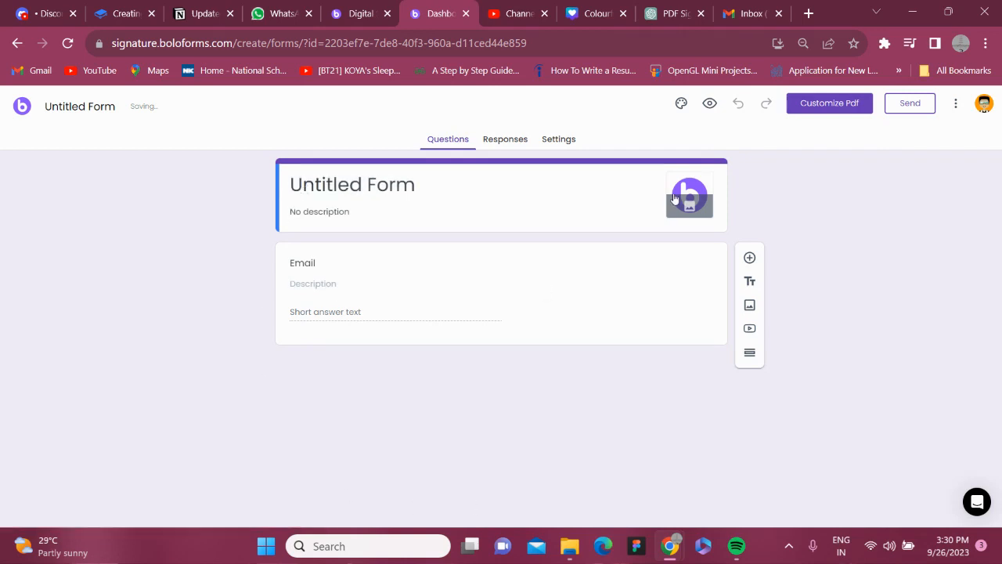
left_click(749, 257)
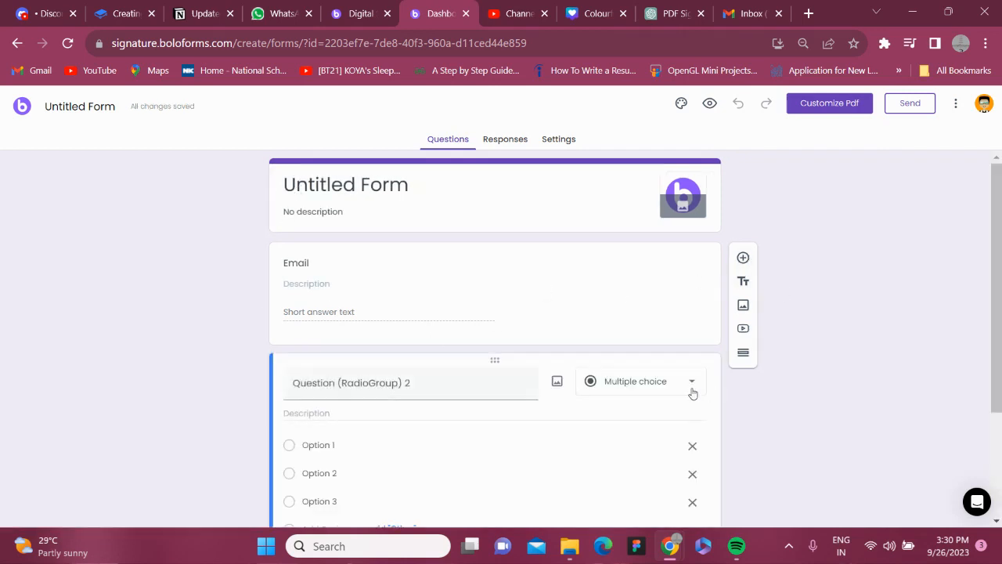
left_click(742, 257)
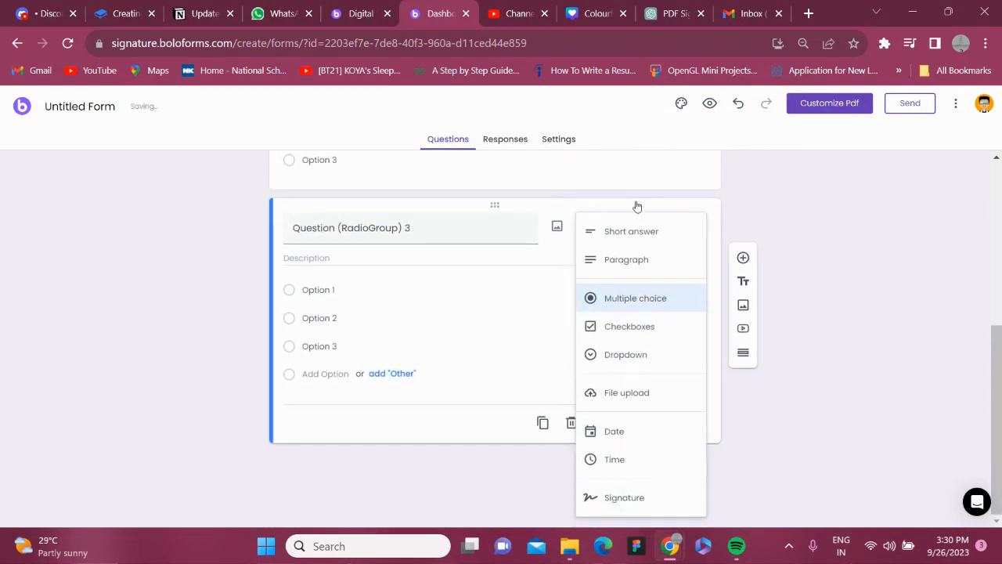
left_click(623, 498)
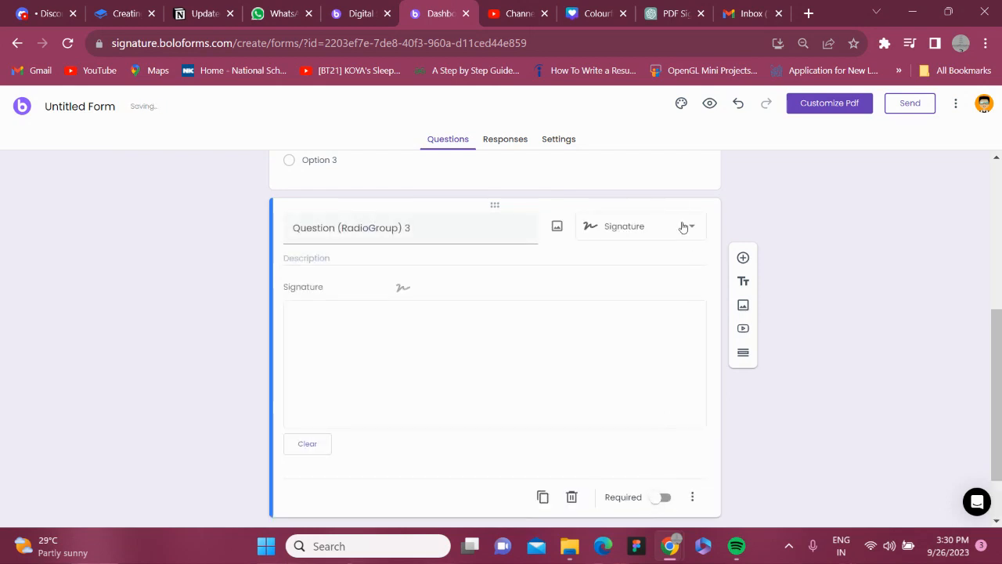
mouse_move(726, 457)
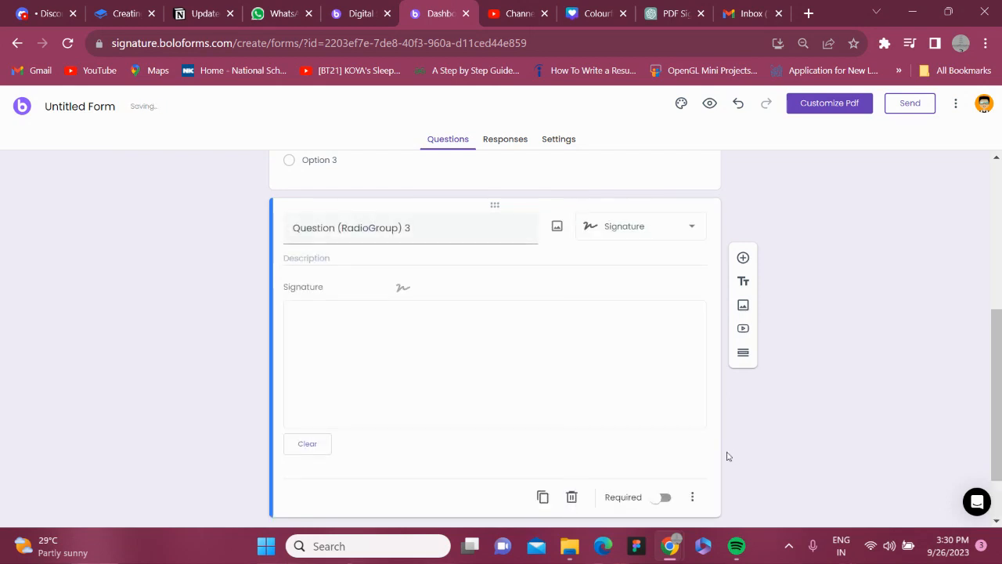
scroll("up", 3)
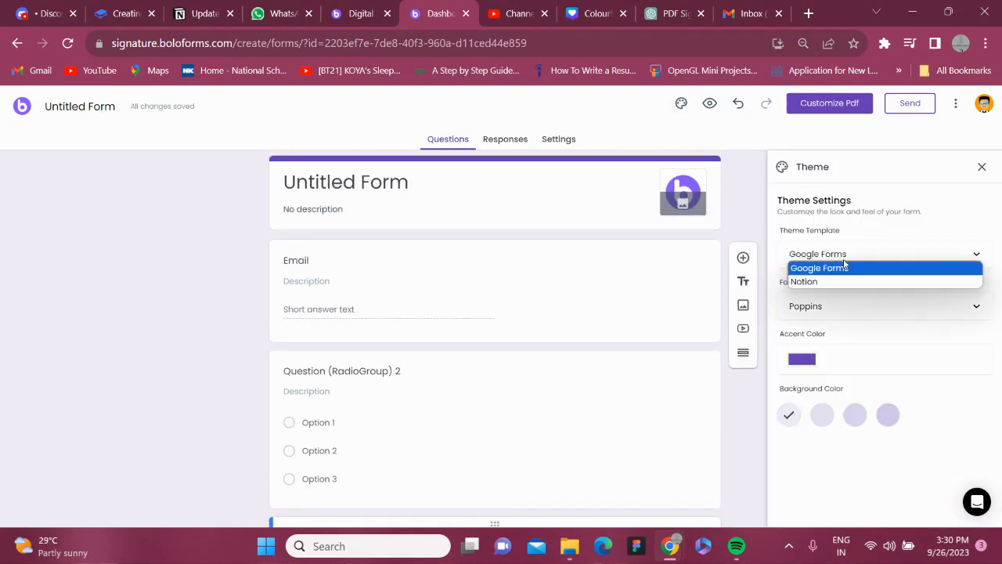
Try the Notion theme template, set the form font to Fantasy, and close theme settings
left_click(805, 282)
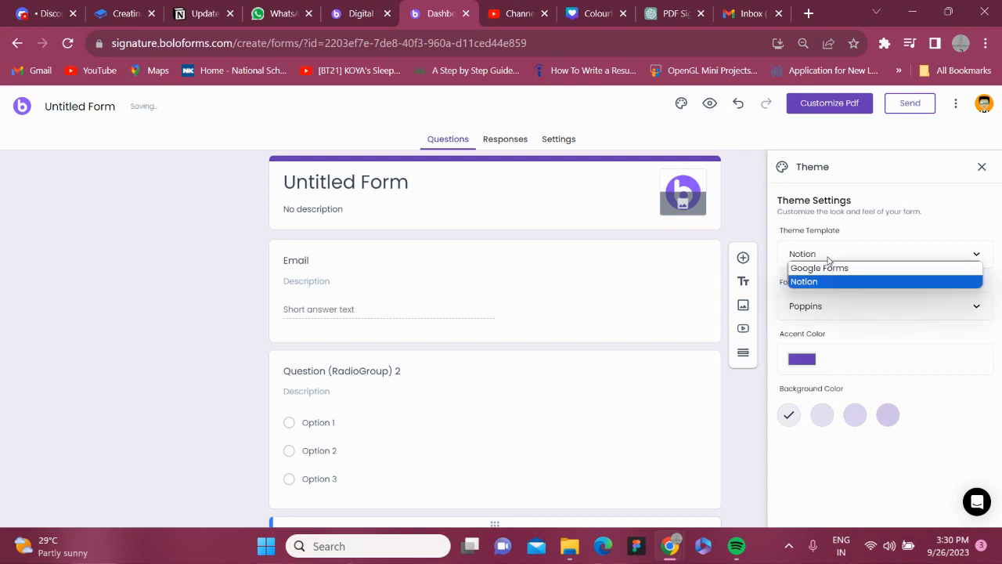
left_click(819, 268)
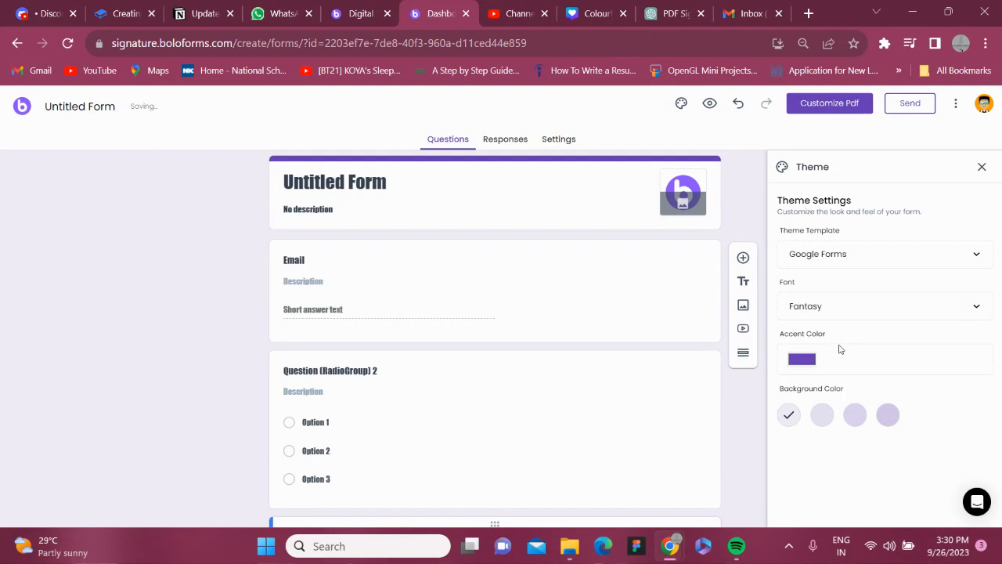
left_click(802, 359)
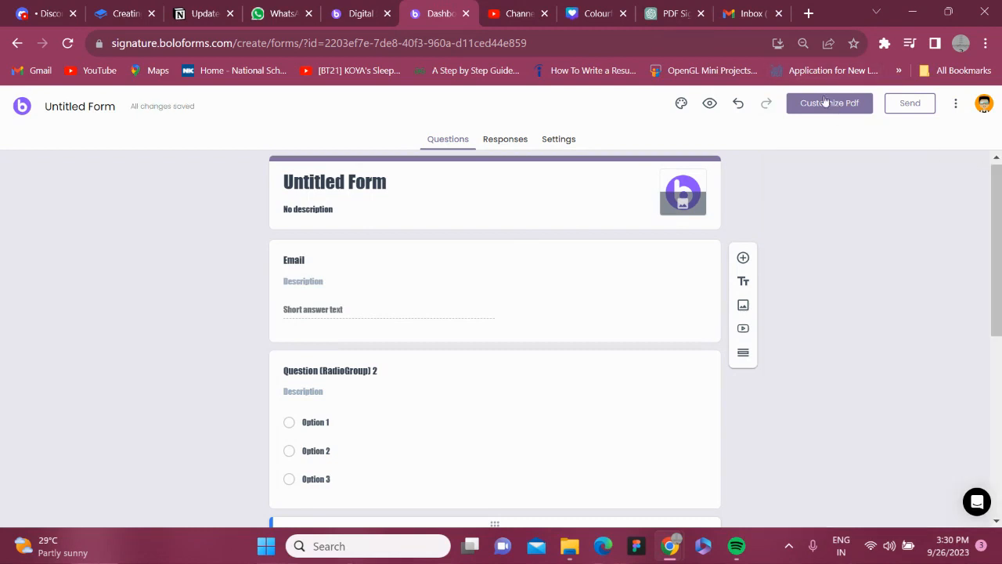
Attach the letter-of-intent purchase PDF from Downloads via Customize PDF and continue
left_click(830, 103)
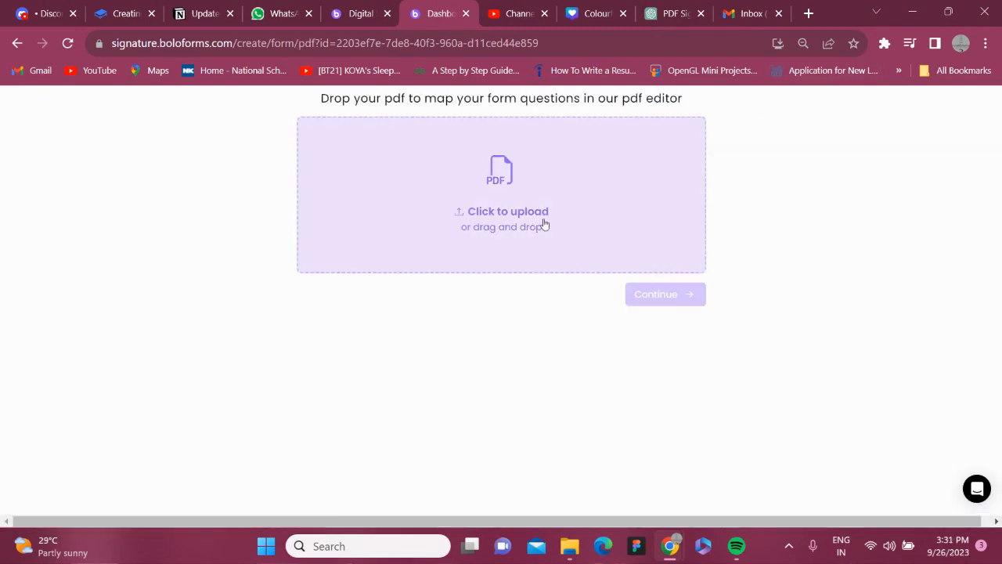
left_click(507, 211)
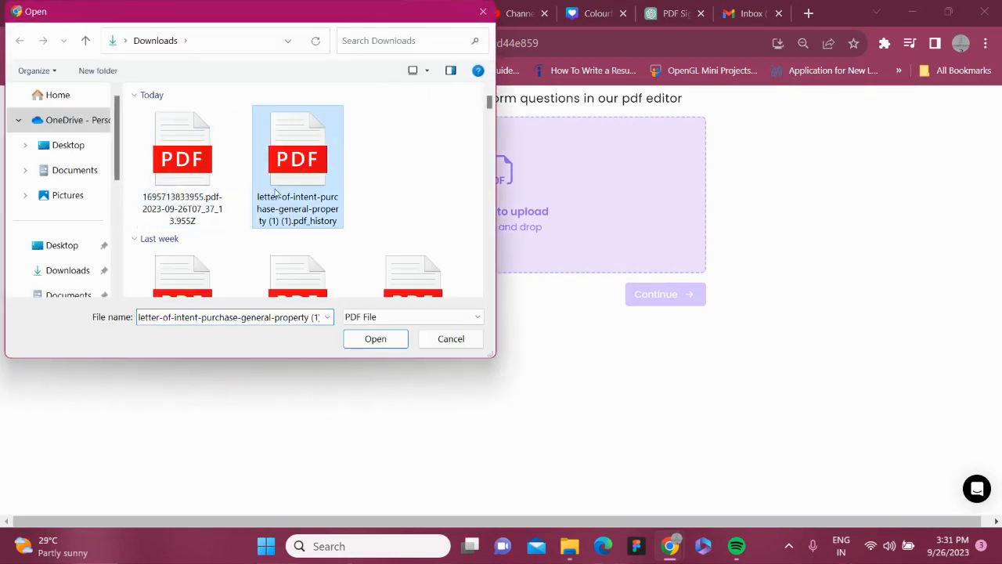
left_click(375, 339)
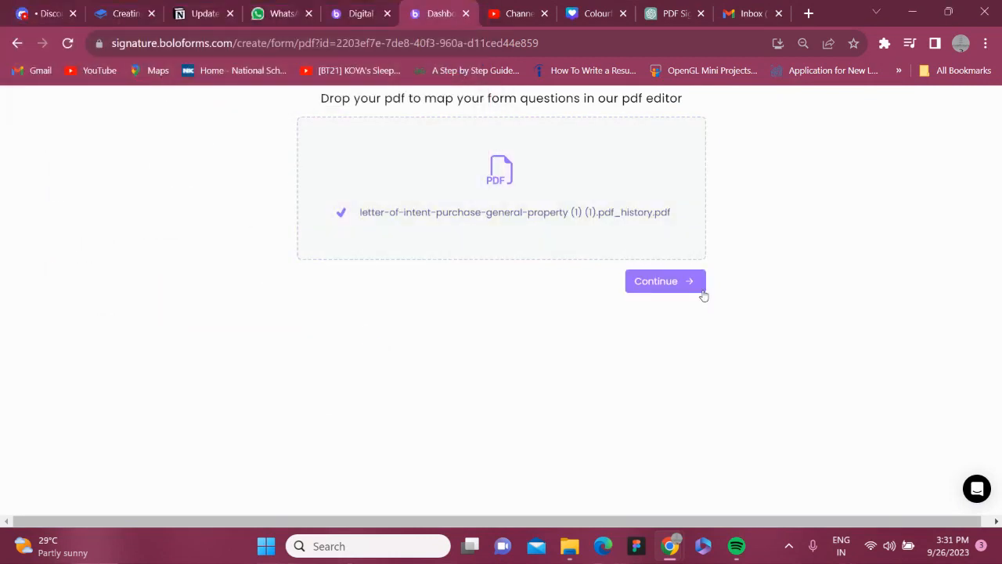
mouse_move(635, 241)
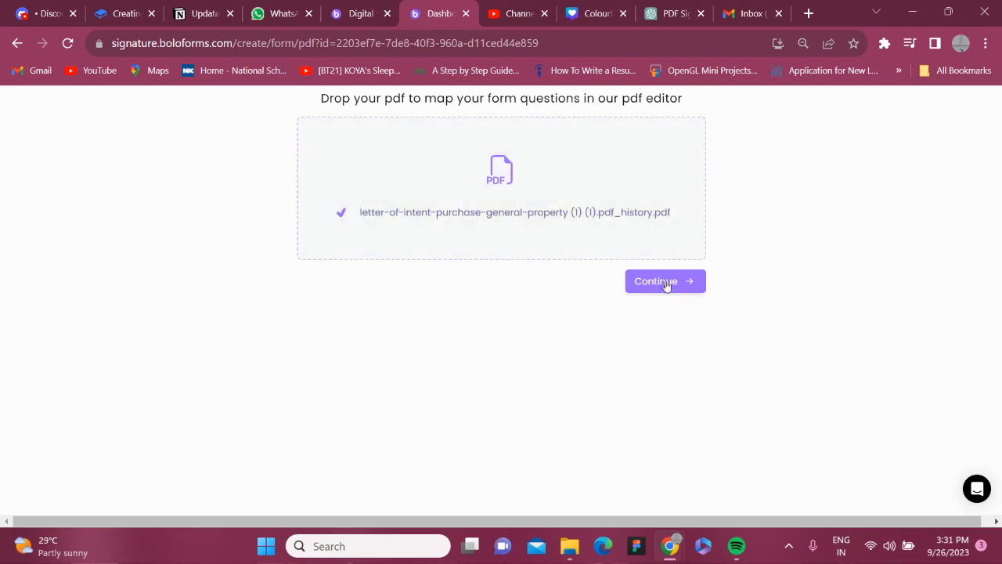
left_click(664, 282)
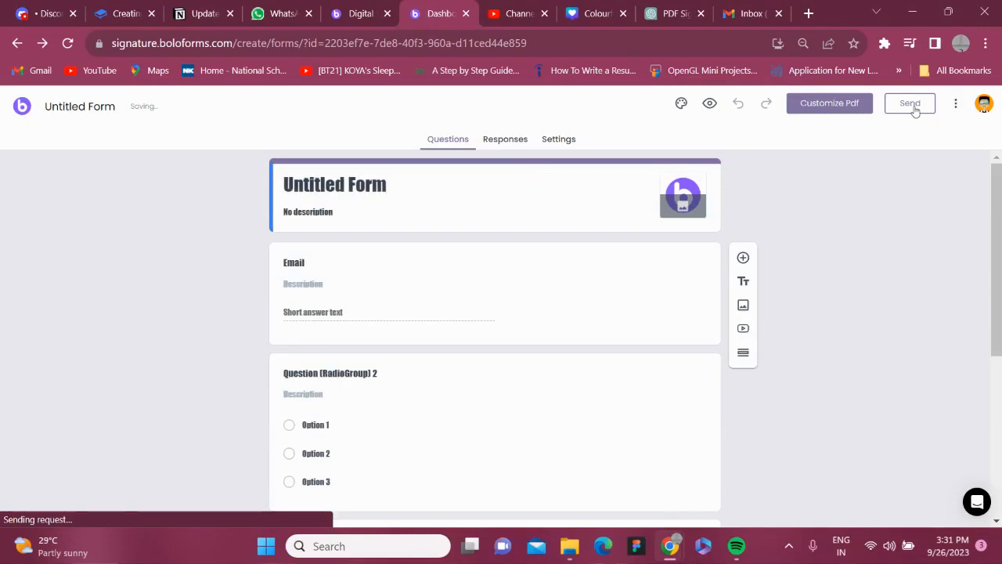
Bring up Send form, viewing the shareable link and then the embed HTML code
left_click(909, 104)
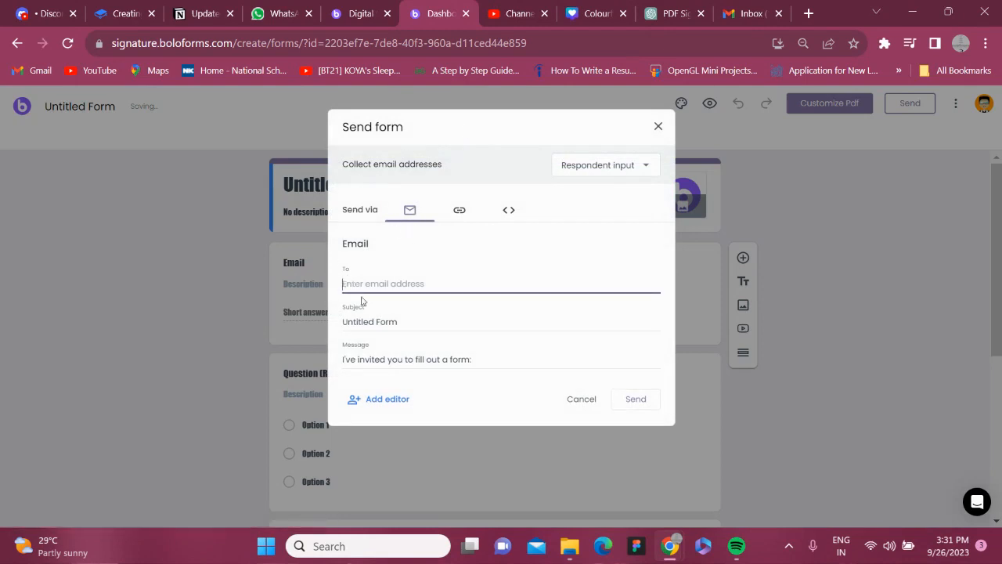
left_click(458, 210)
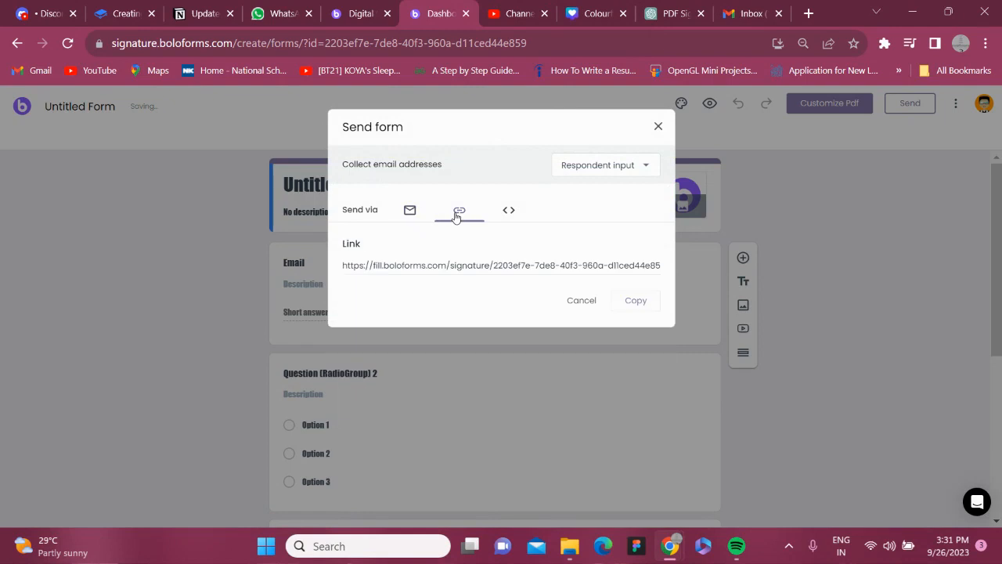
left_click(509, 210)
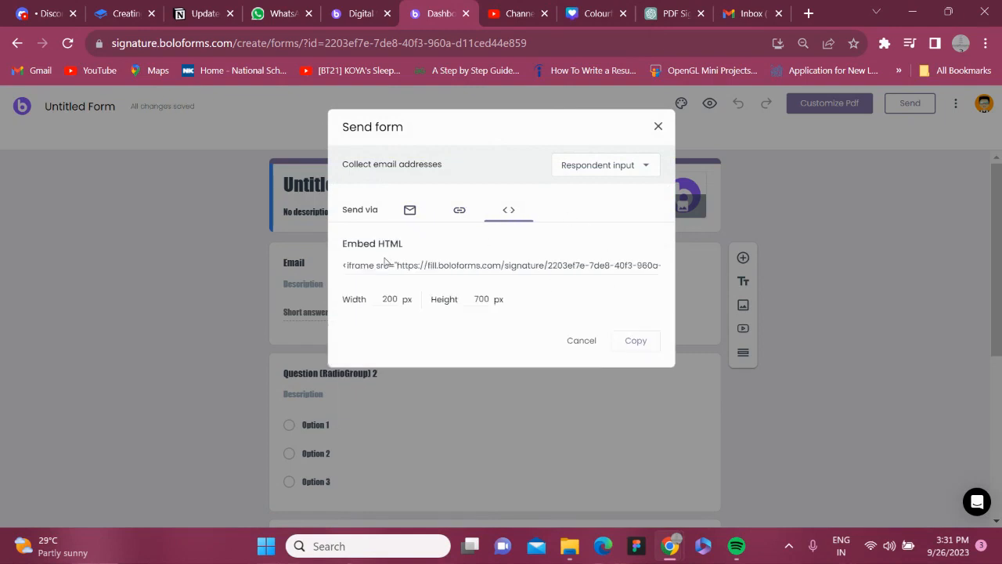
mouse_move(627, 126)
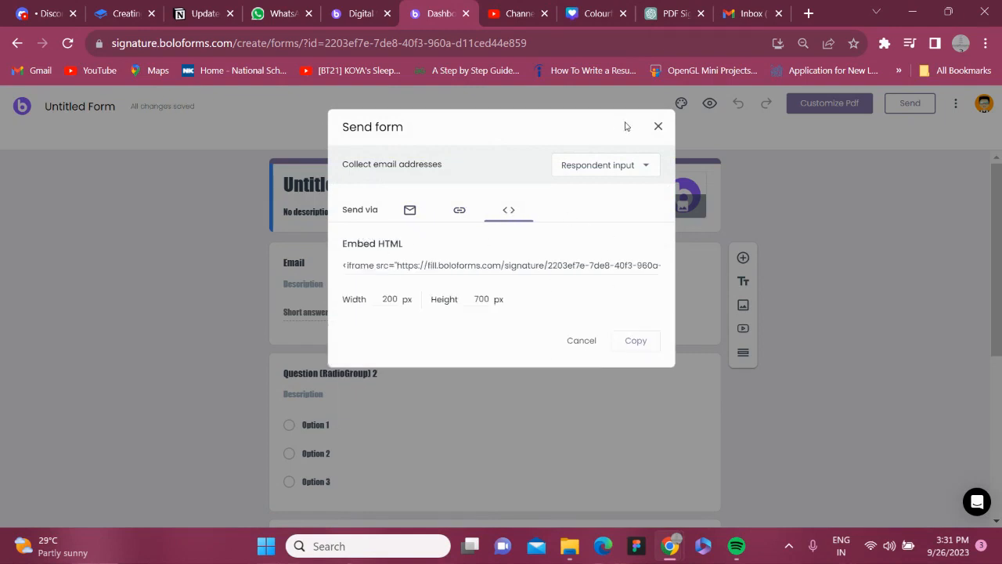